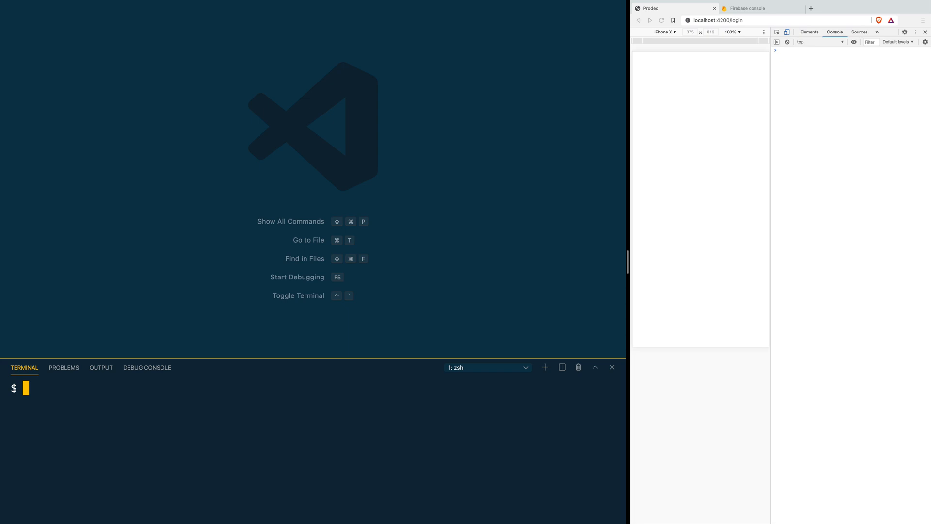
- Run 'ionic generate page create-party' in the integrated terminal
{"action": "type", "text": "i"}
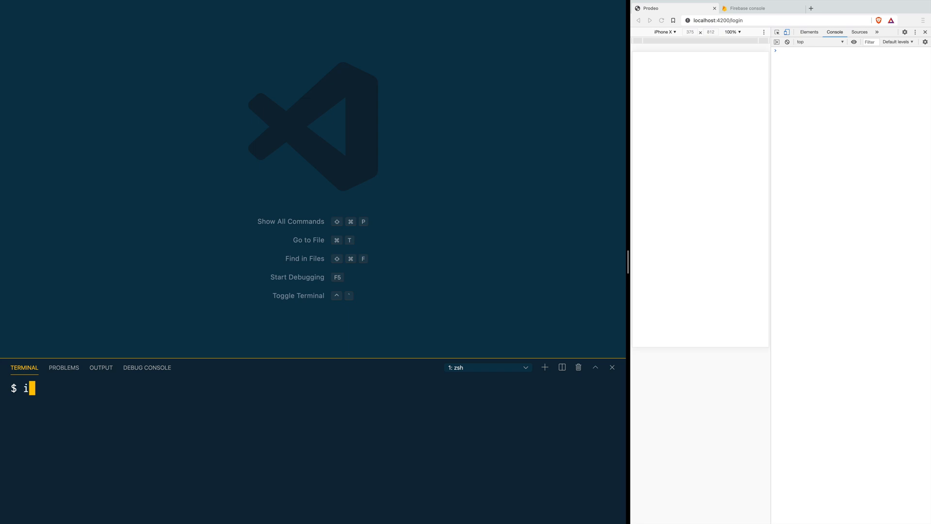
{"action": "type", "text": "onic"}
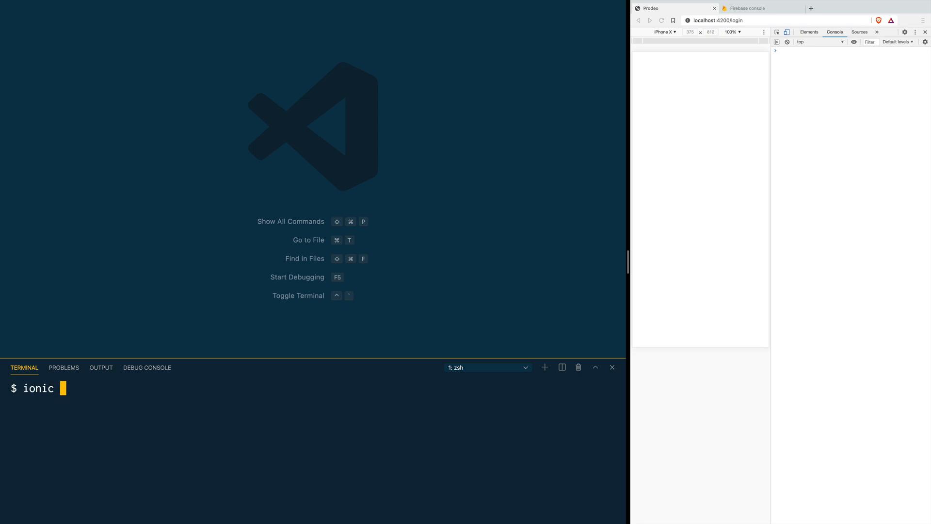
{"action": "type", "text": "generate page"}
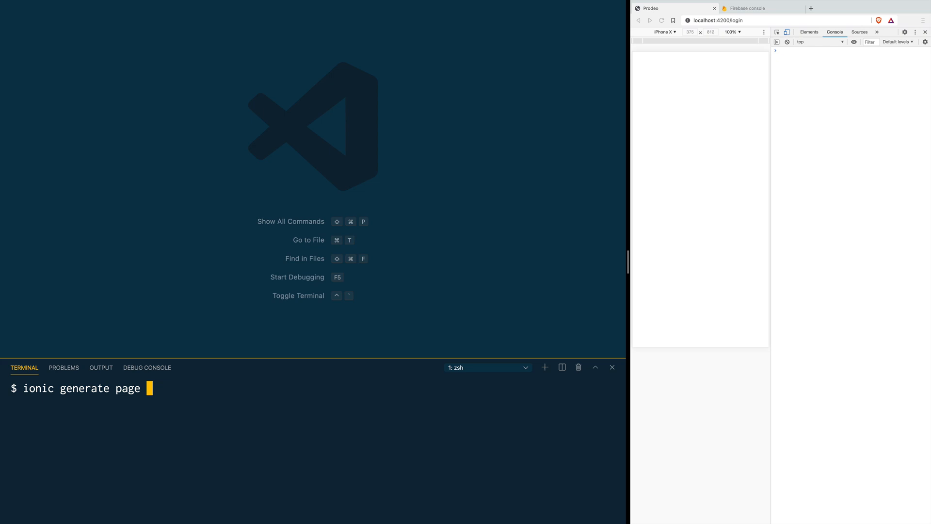
{"action": "type", "text": "create-party"}
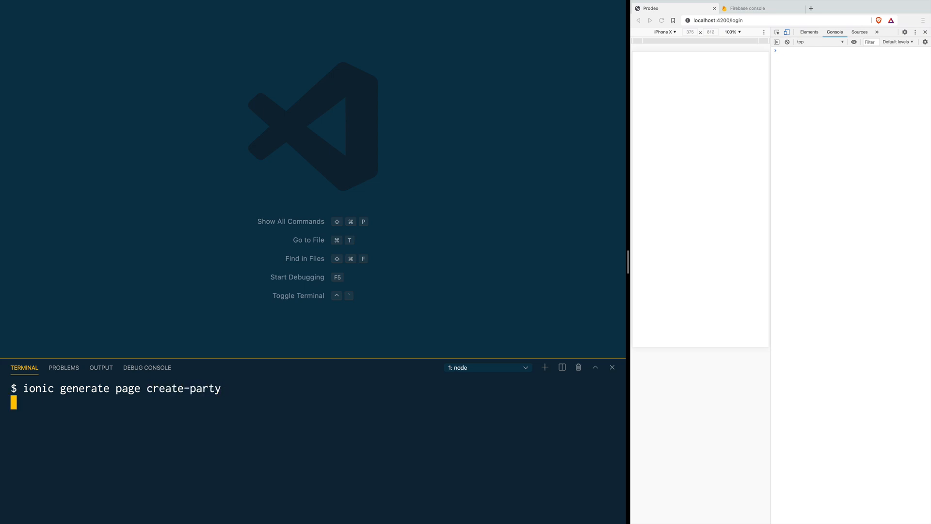
{"action": "key", "text": "Return"}
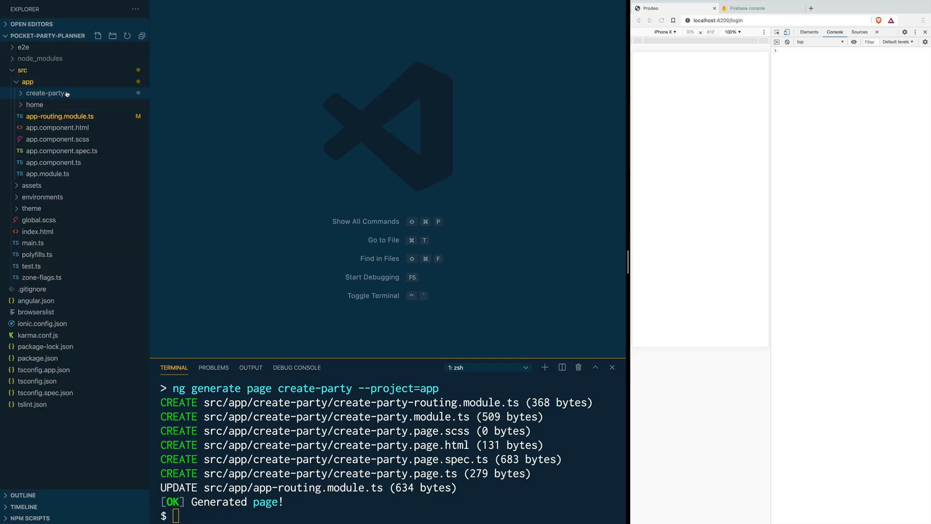
- Expand the src/app/create-party folder to view its generated page files
{"action": "left_click", "coordinate": [45, 94]}
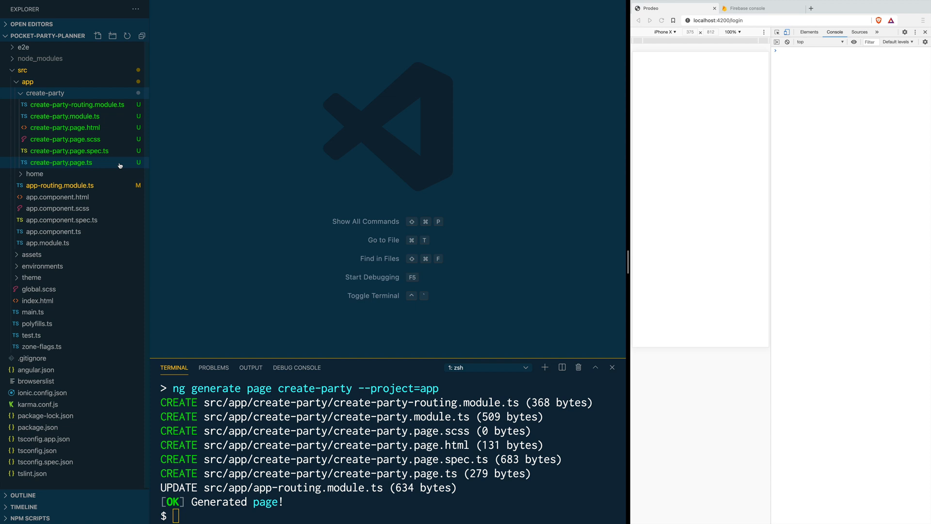
{"action": "mouse_move", "coordinate": [85, 162]}
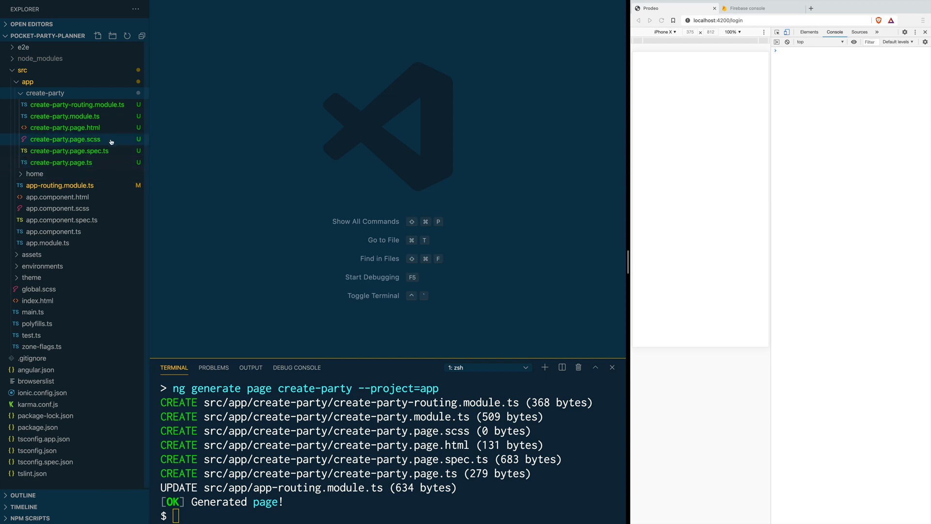
{"action": "mouse_move", "coordinate": [109, 142]}
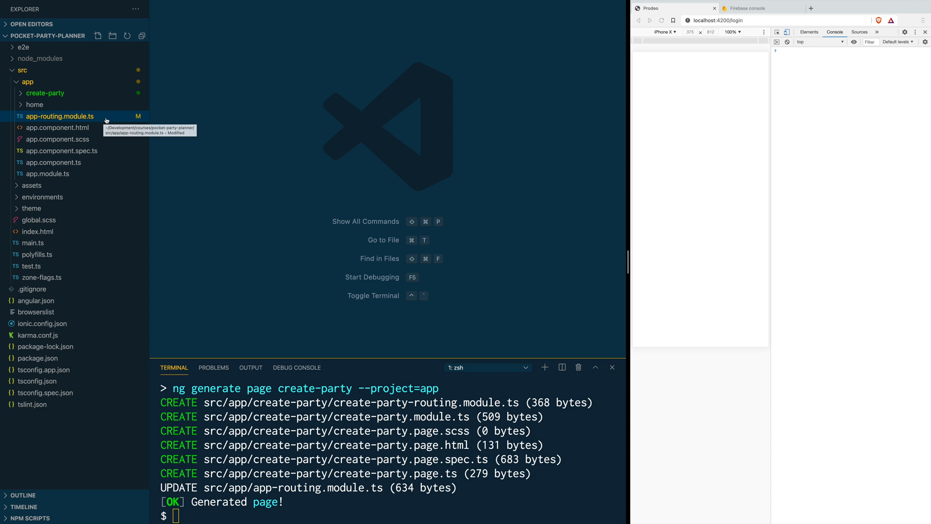
- Open app-routing.module.ts to check the create-party route, then open create-party-routing.module.ts
{"action": "left_click", "coordinate": [60, 116]}
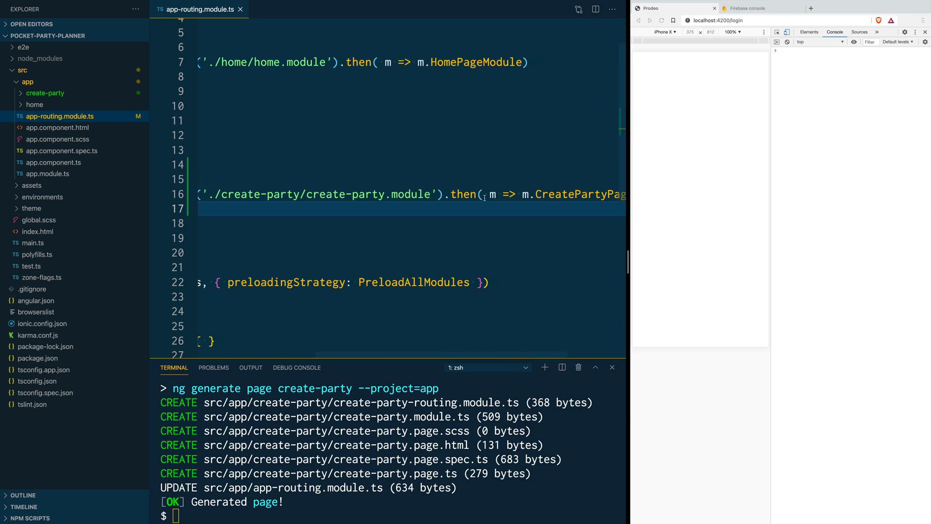
{"action": "left_click", "coordinate": [45, 92]}
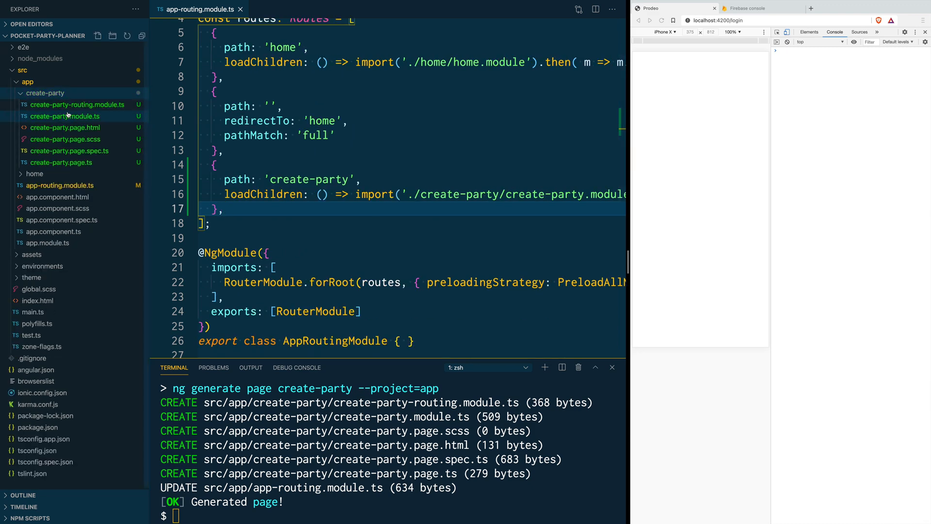
{"action": "left_click", "coordinate": [78, 104]}
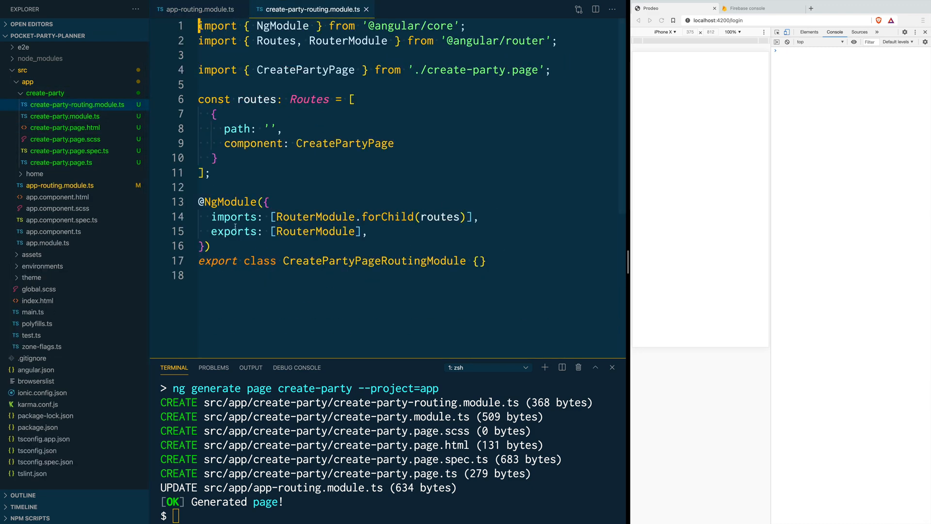